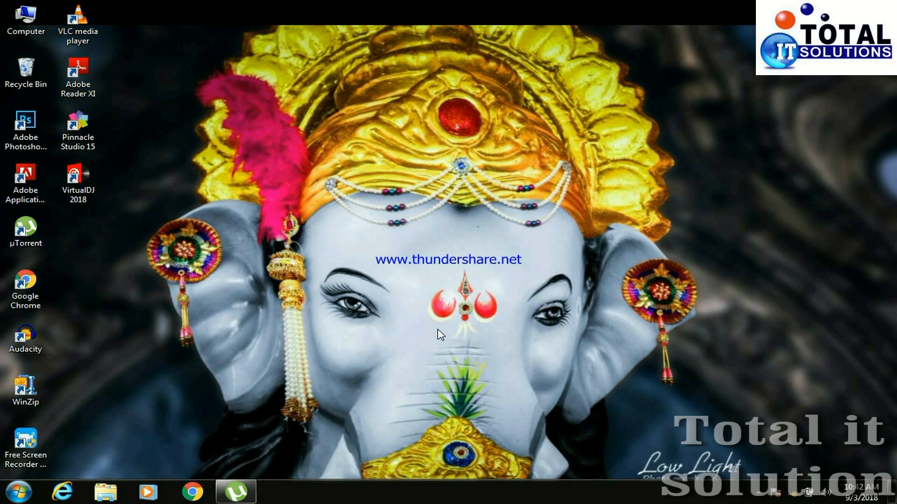
mouse_move(685, 456)
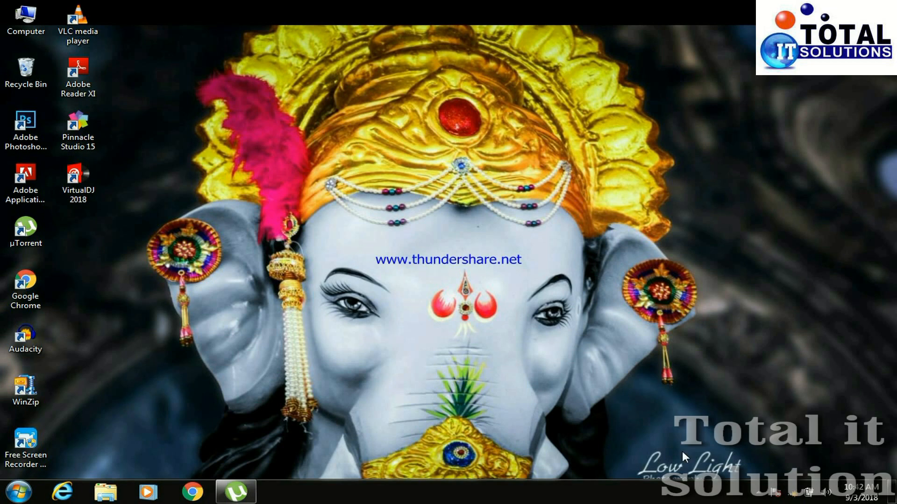
mouse_move(454, 336)
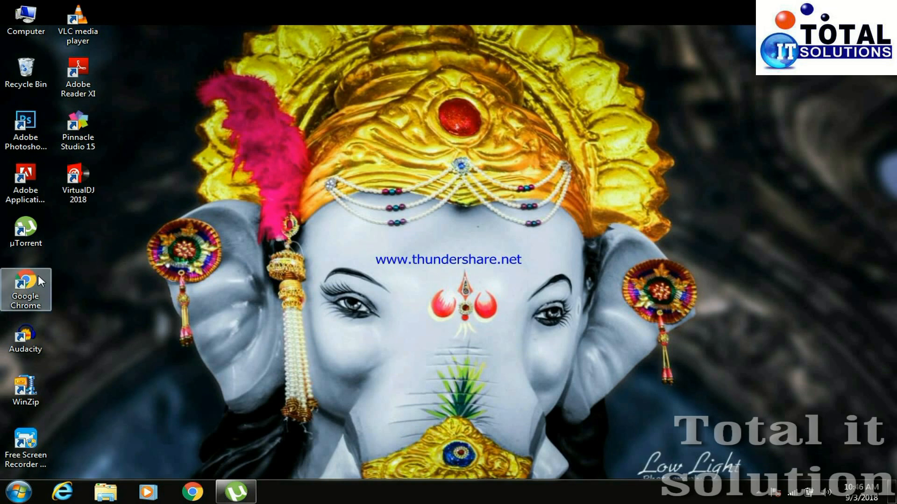
mouse_move(307, 113)
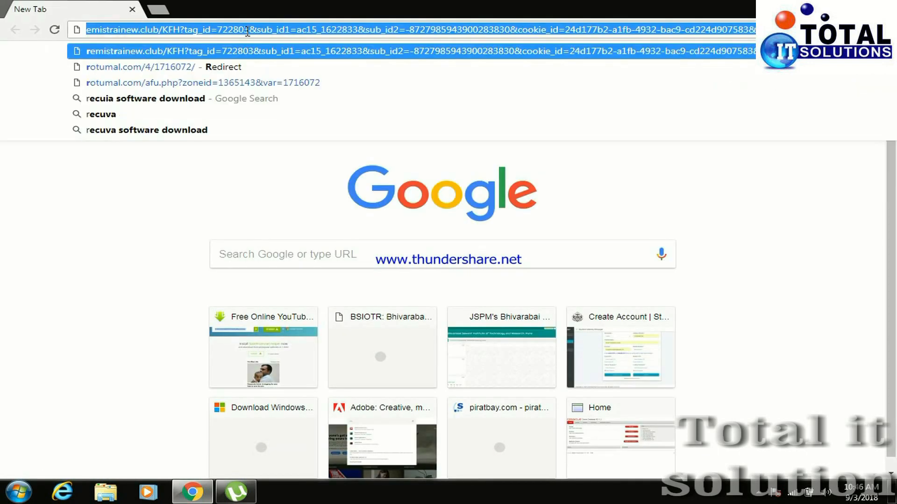
Step: Search Google for 'recuva software download' and go to the Softonic Recuva result
type("recuia software download")
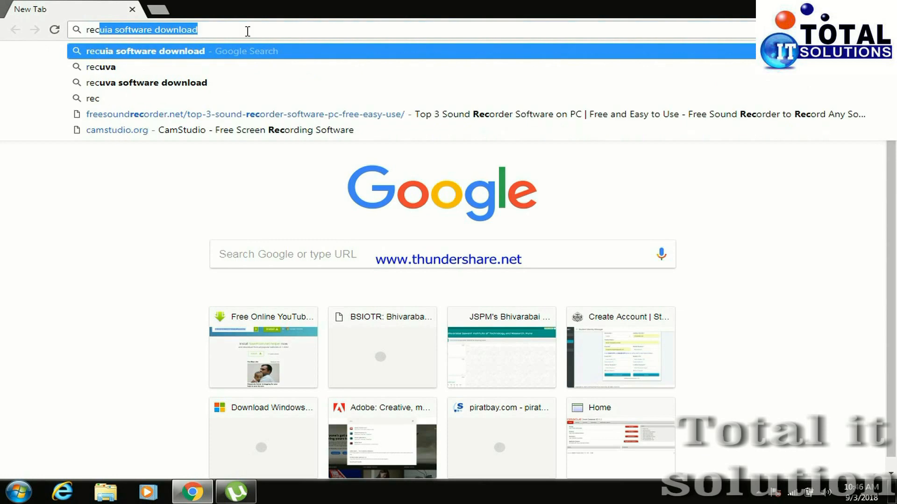
type("recuva")
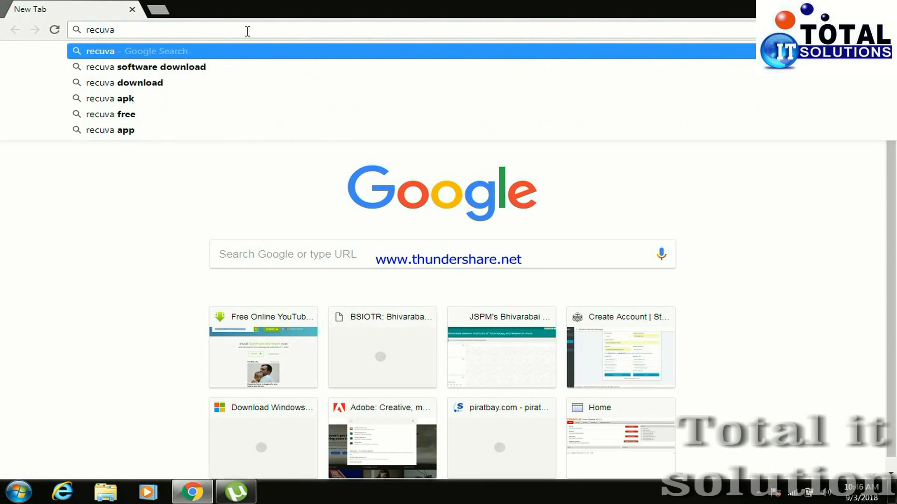
mouse_move(232, 67)
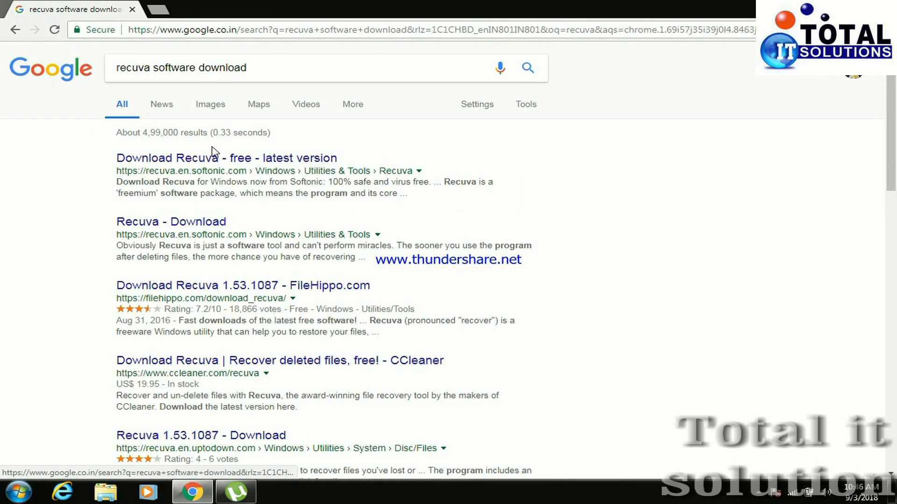
mouse_move(208, 170)
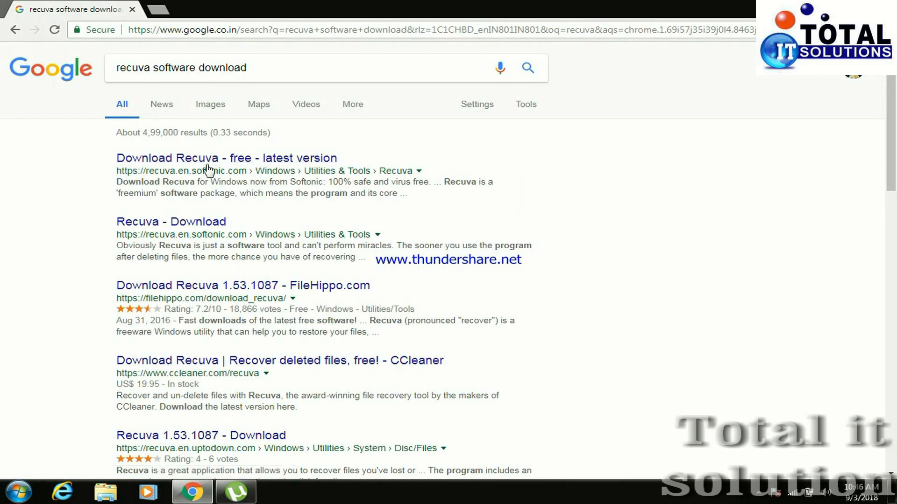
mouse_move(226, 158)
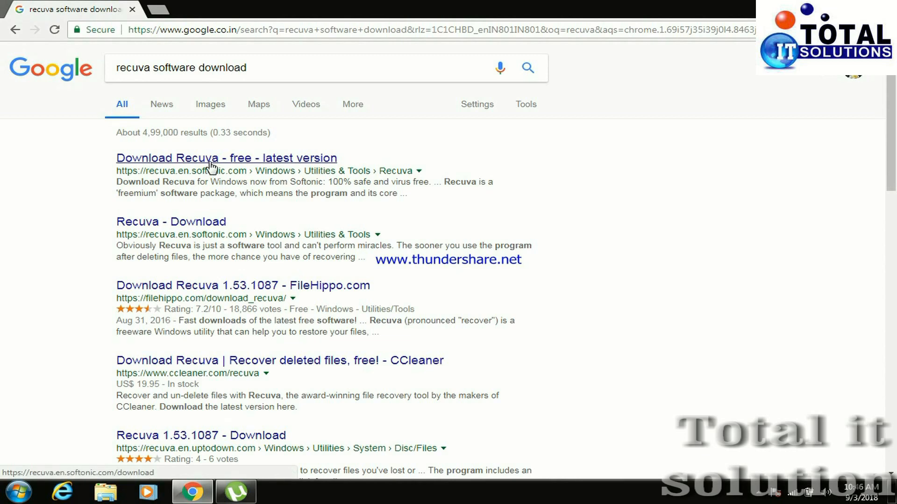
left_click(212, 166)
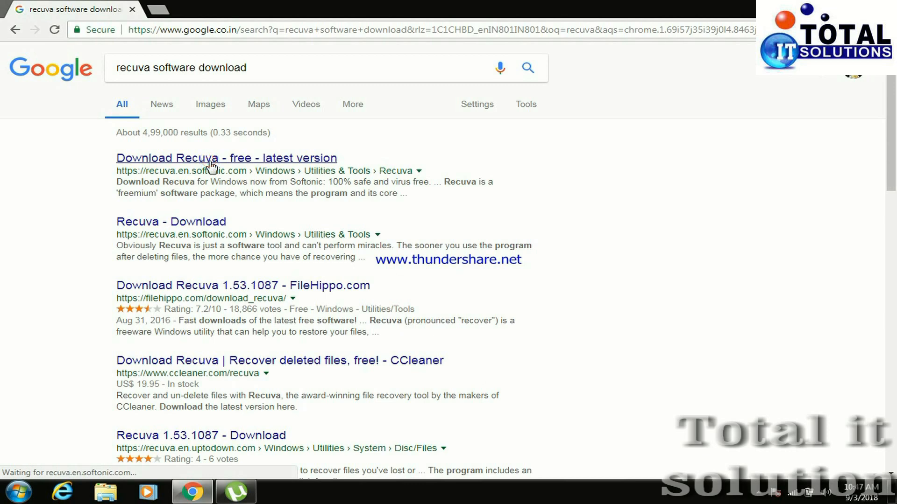
left_click(226, 158)
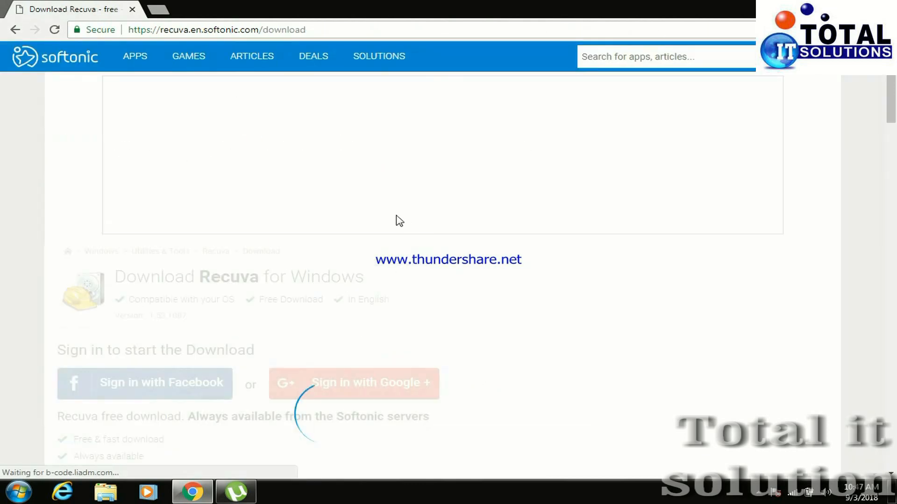
Step: Start the Recuva download from Softonic's alternative external-server link
scroll("down", 3)
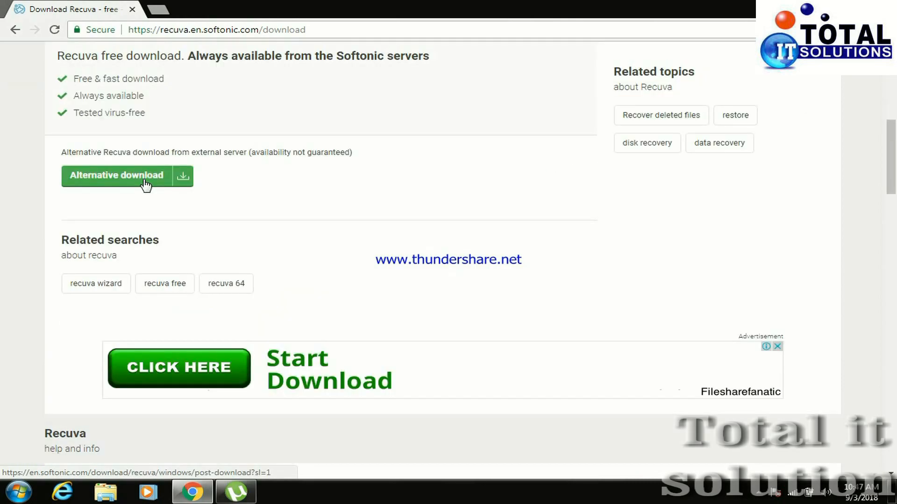
scroll("up", 3)
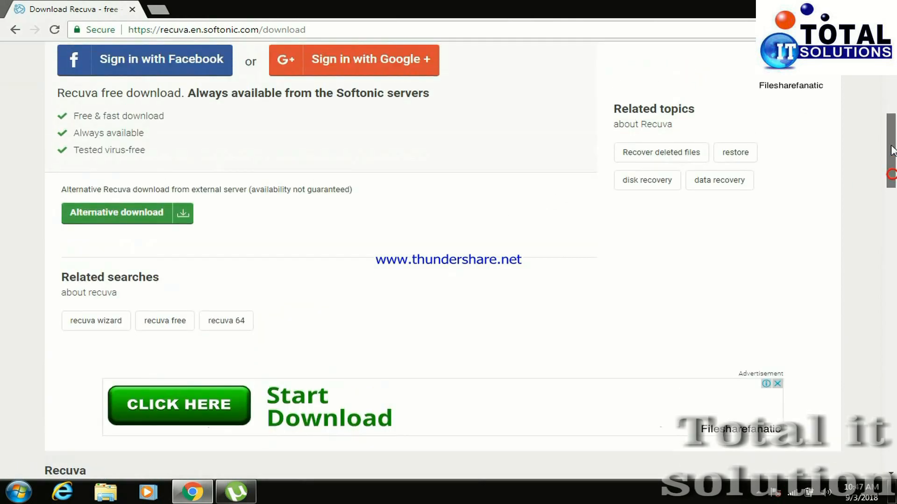
scroll("up", 3)
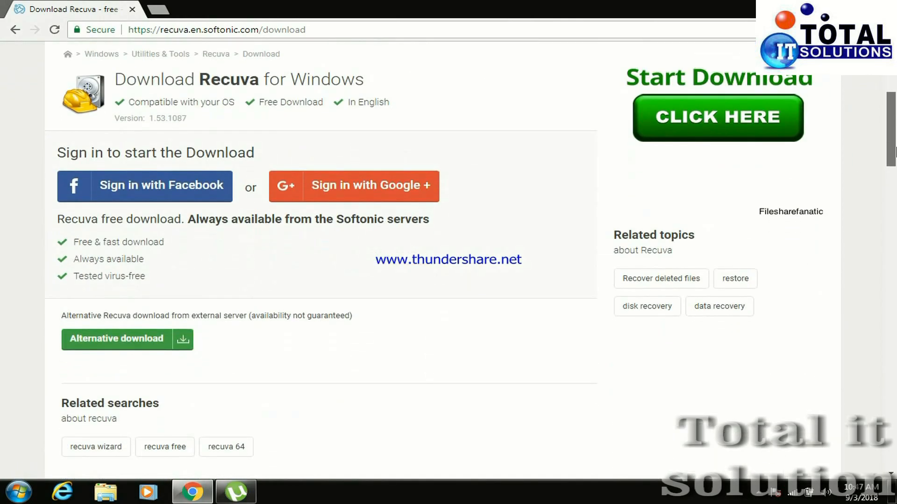
scroll("down", 3)
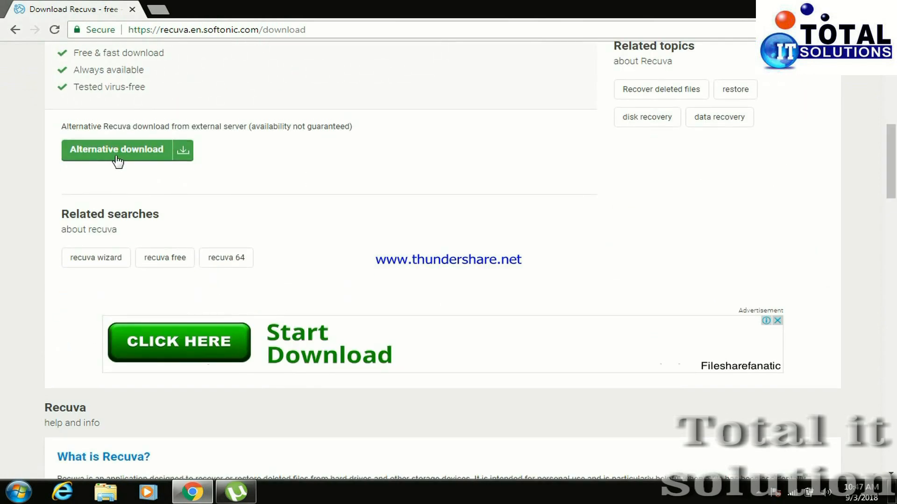
left_click(115, 149)
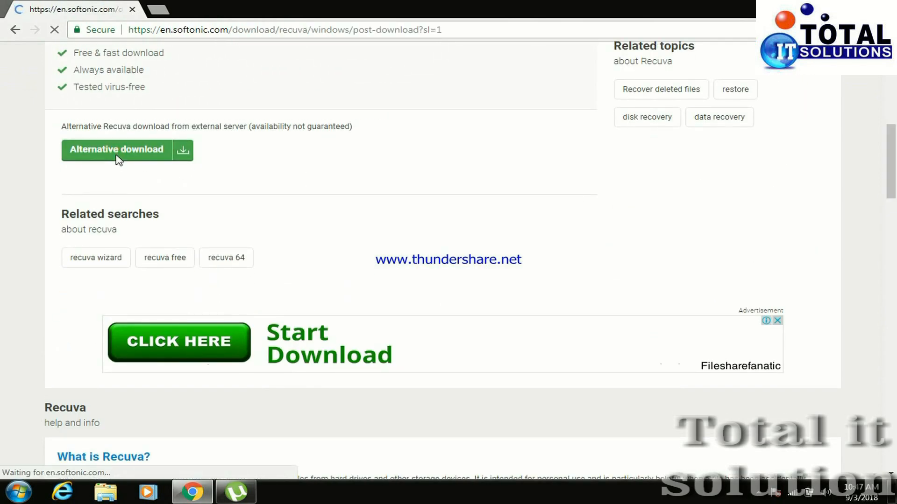
left_click(116, 150)
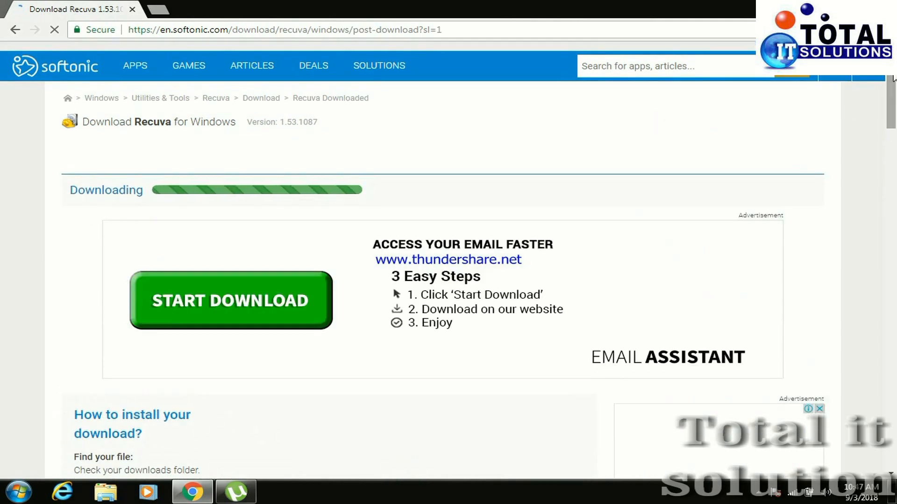
scroll("down", 3)
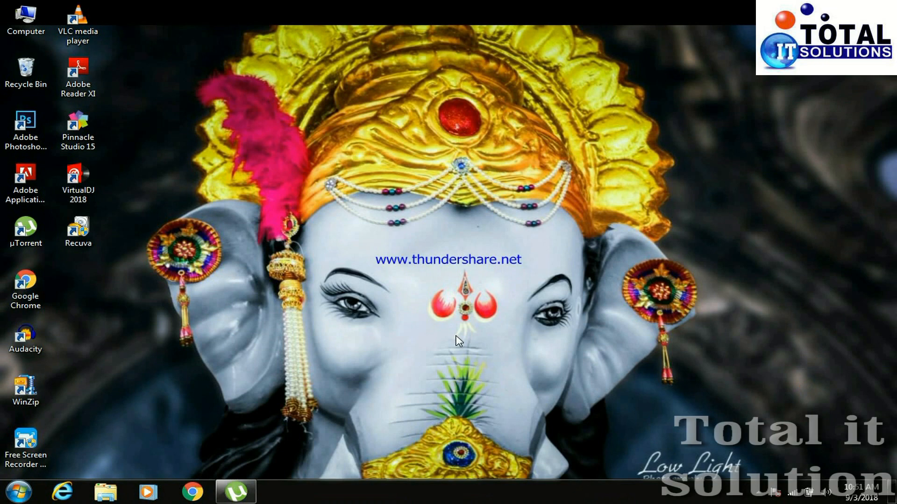
Step: Launch Recuva from its desktop shortcut to reach the wizard welcome screen
left_click(77, 231)
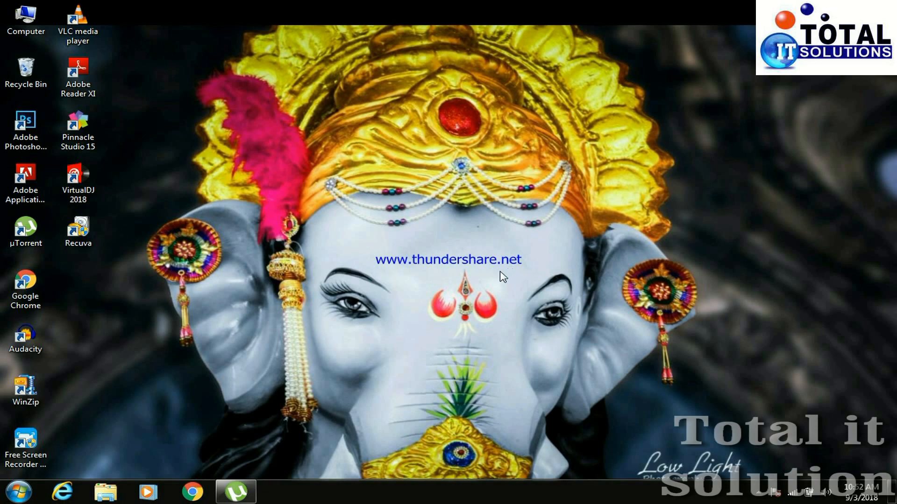
double_click(77, 229)
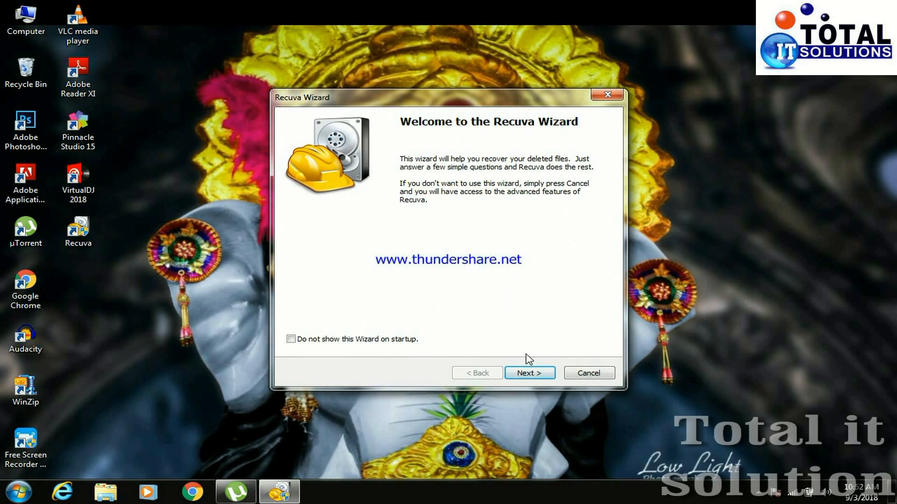
Step: Advance past the welcome screen to the File type step with All Files selected
left_click(528, 373)
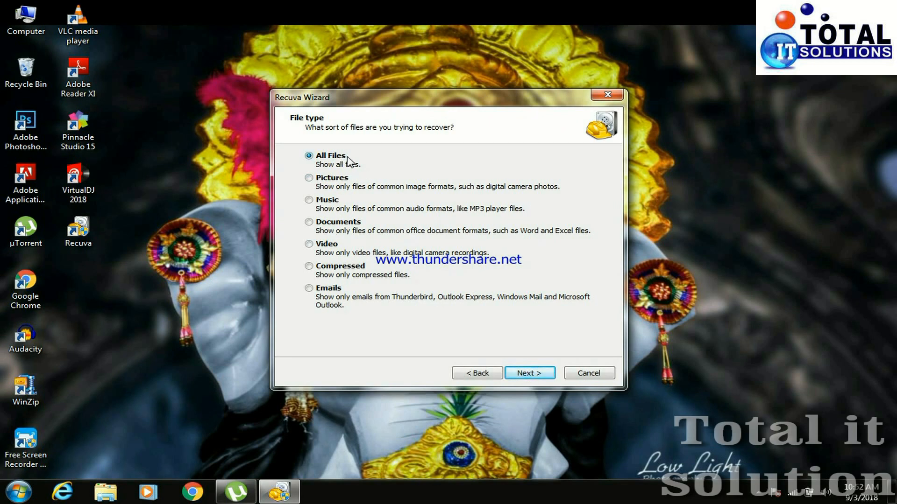
mouse_move(332, 167)
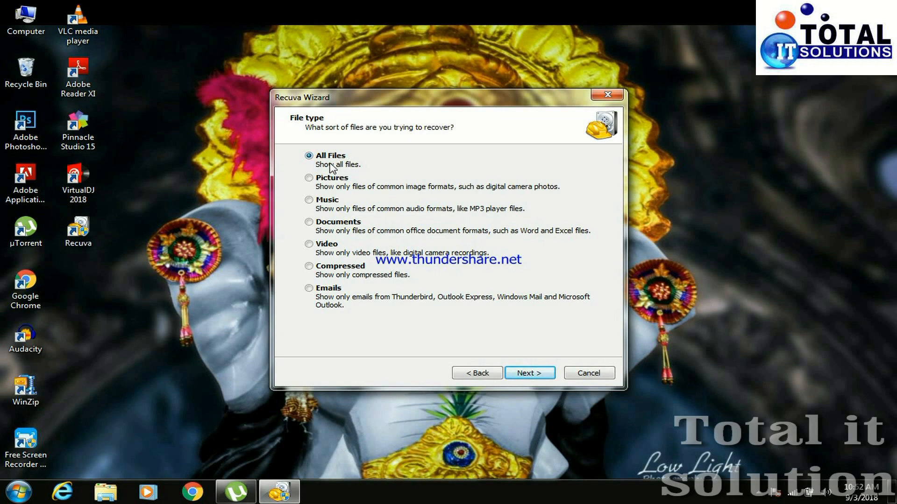
mouse_move(470, 300)
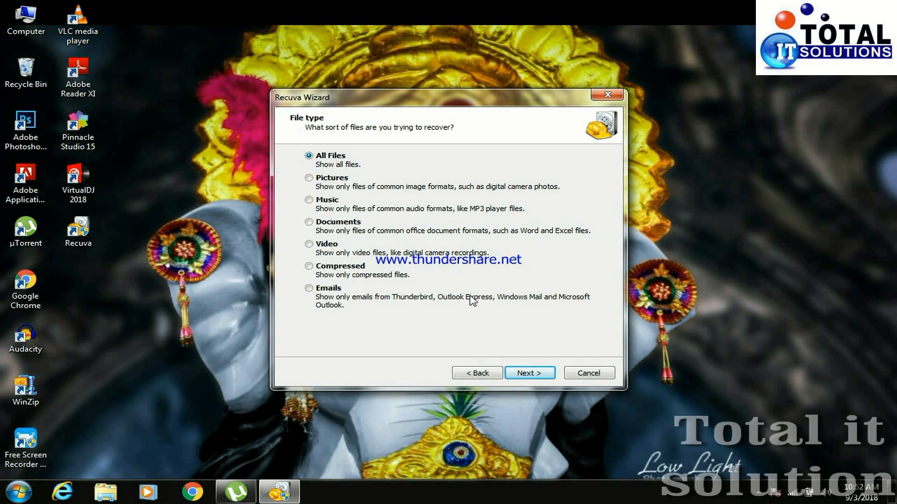
Step: Choose 'In a specific location', set it to Local Disk (D:), and reach the ready-to-search screen
left_click(529, 372)
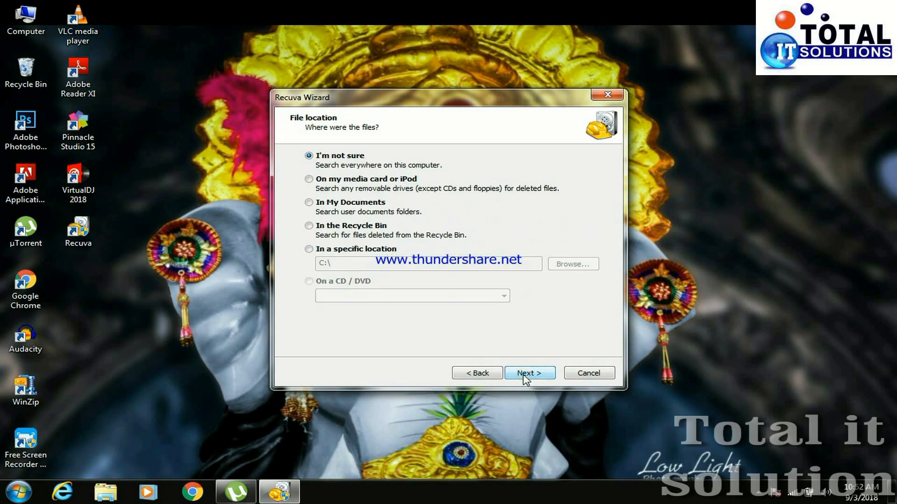
mouse_move(430, 297)
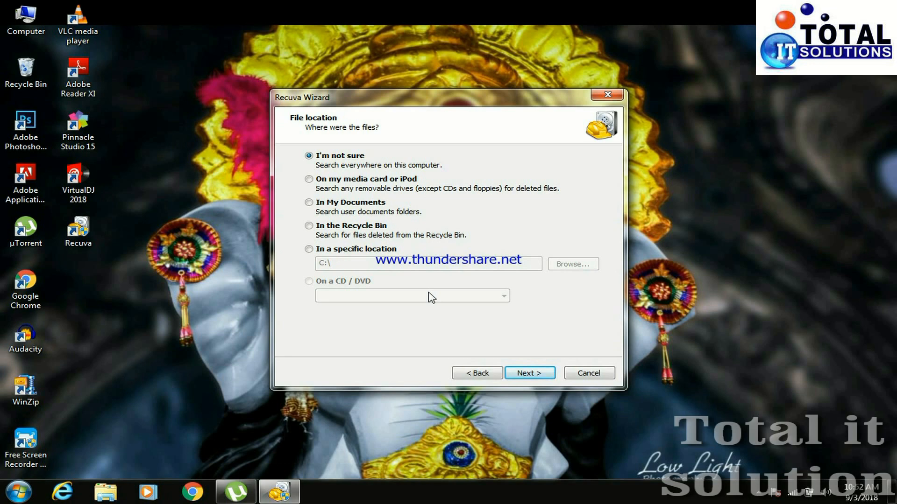
mouse_move(356, 241)
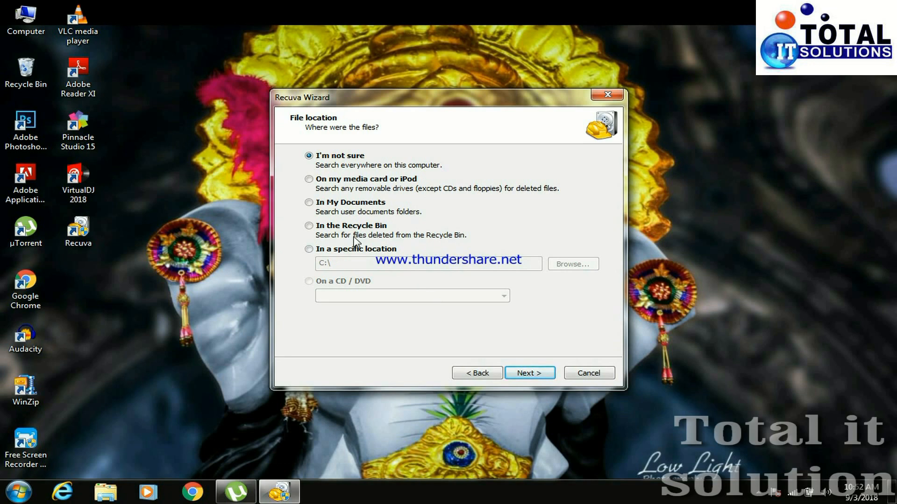
mouse_move(329, 251)
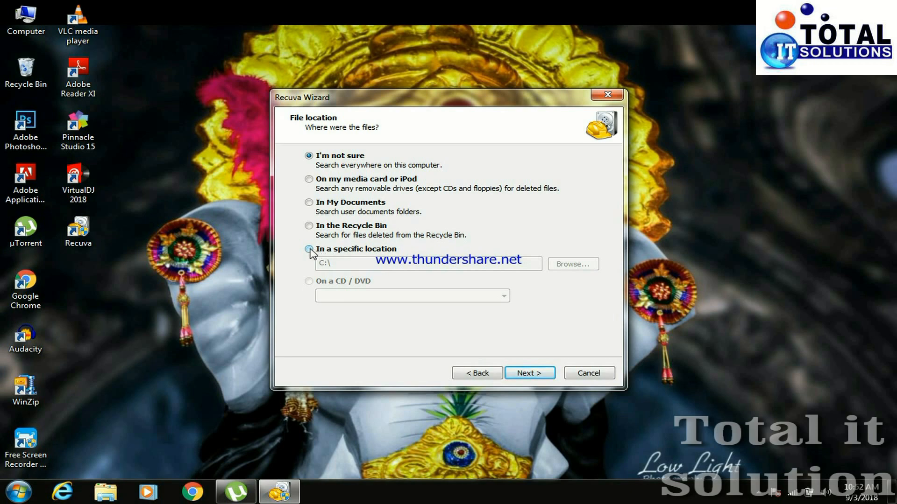
left_click(573, 264)
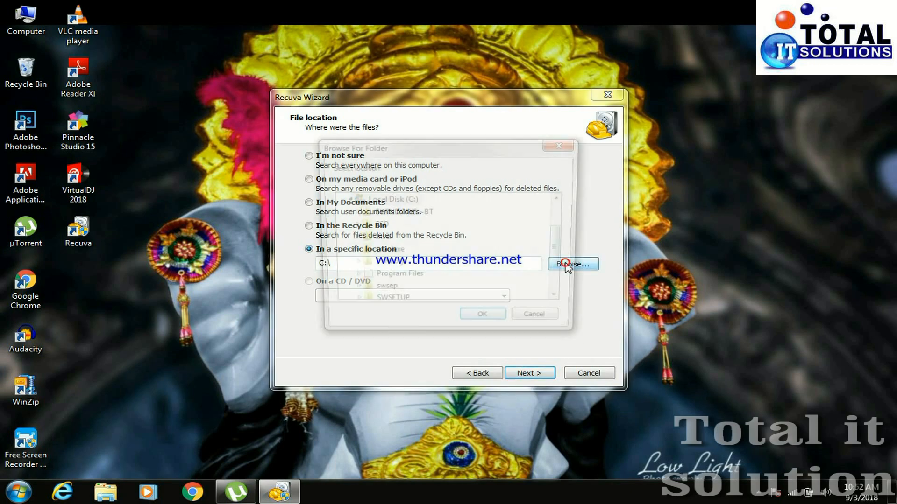
left_click(571, 264)
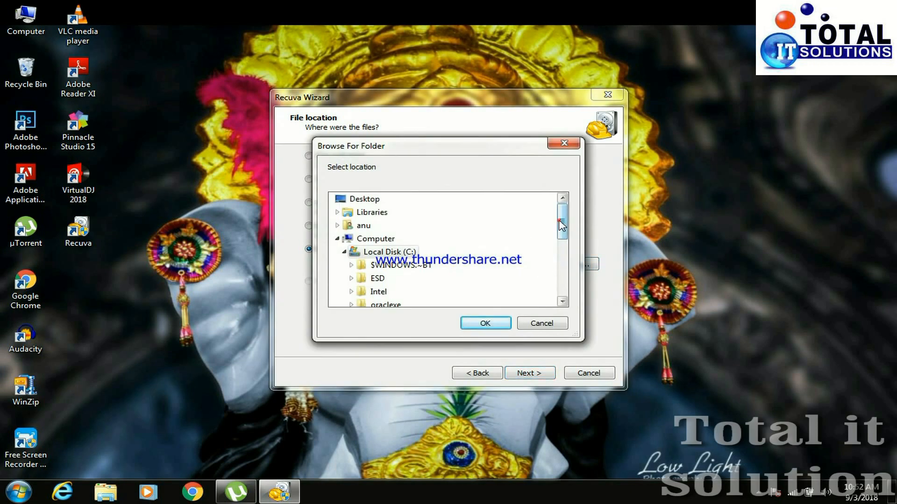
scroll("down", 3)
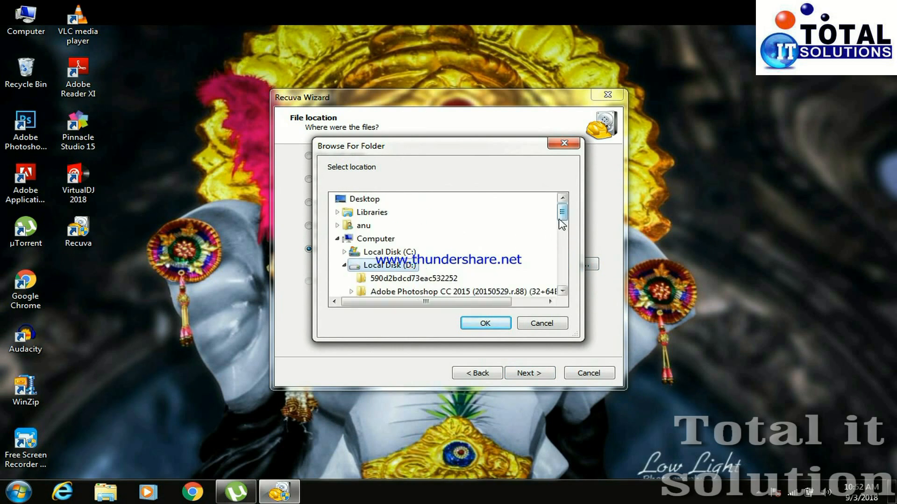
scroll("down", 3)
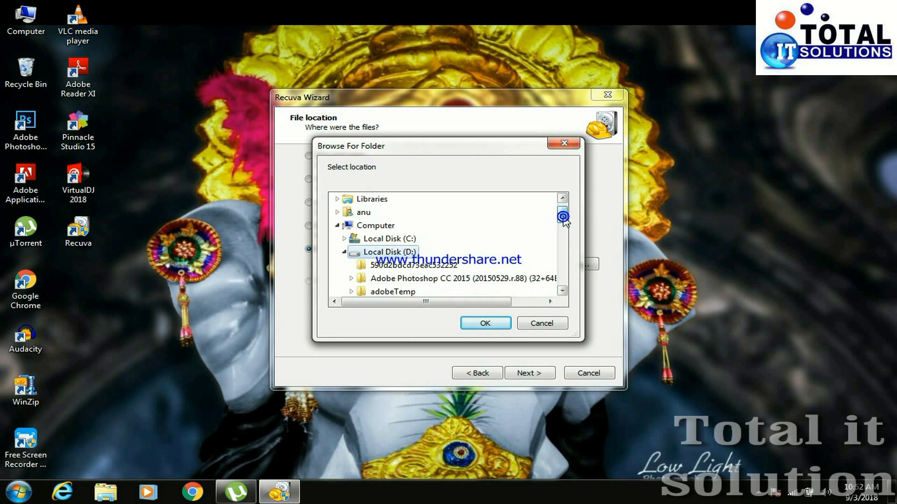
scroll("down", 3)
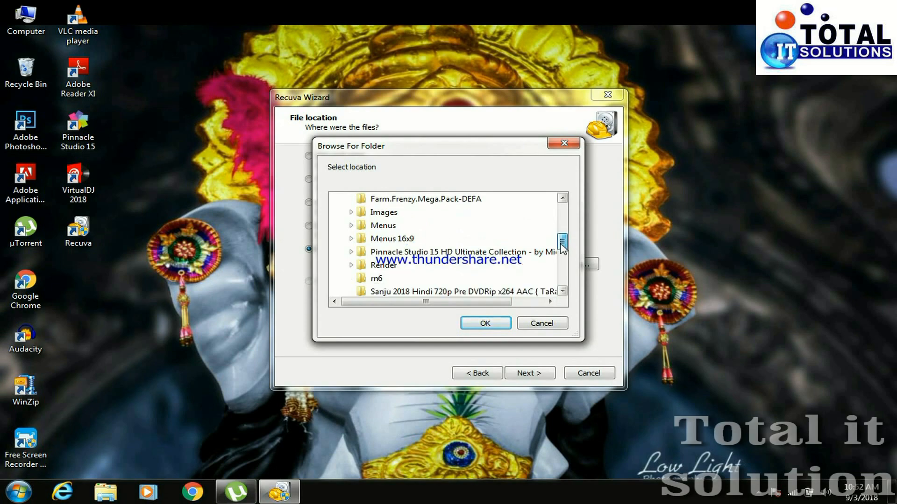
scroll("down", 3)
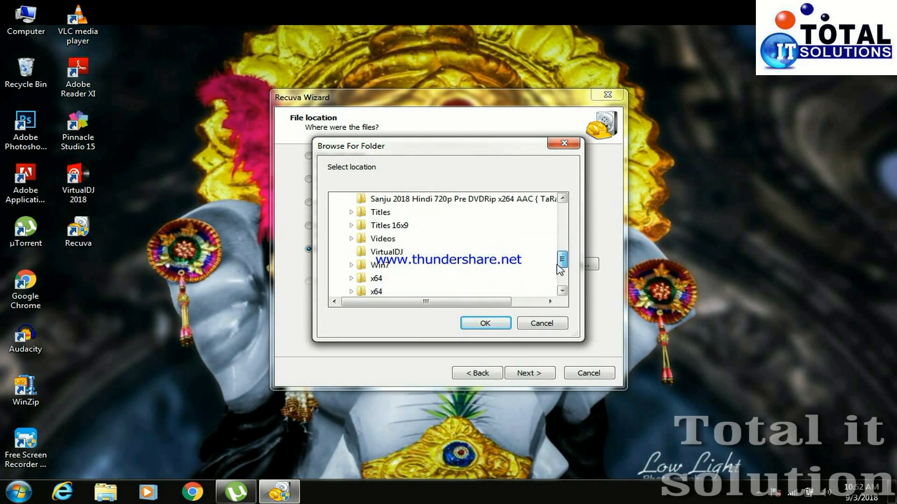
left_click(485, 323)
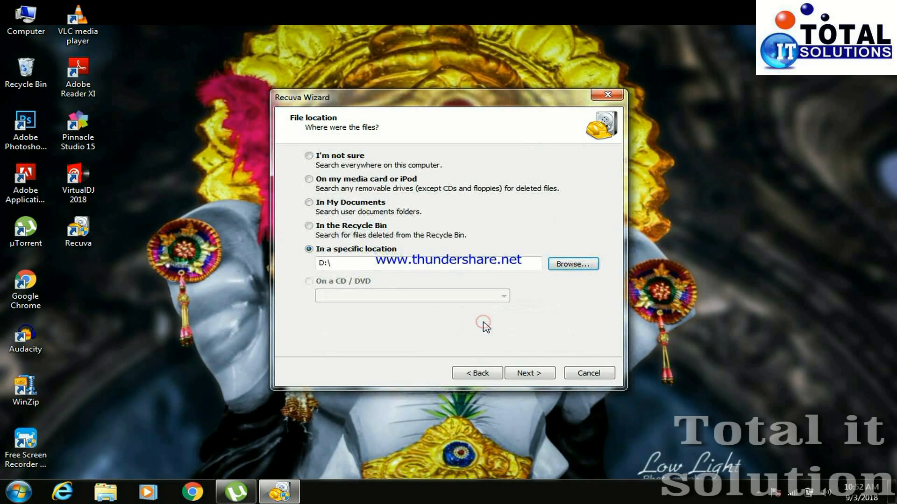
mouse_move(509, 345)
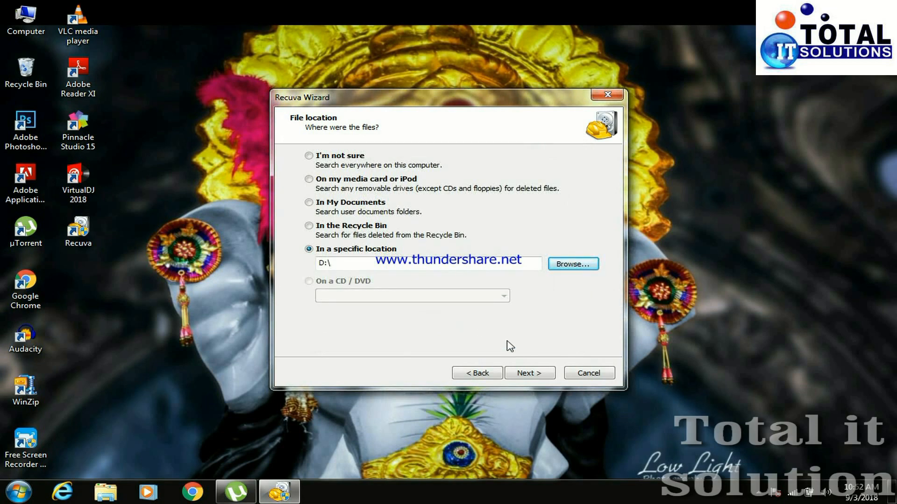
left_click(528, 372)
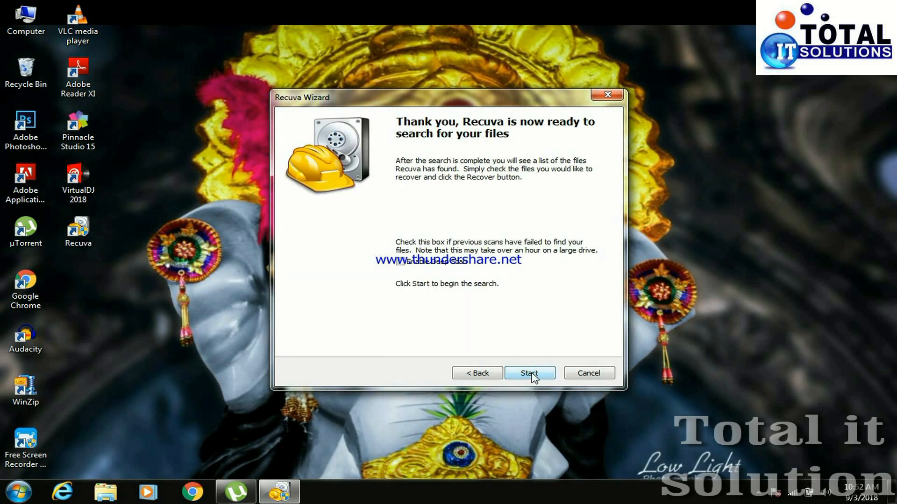
Step: Start the Recuva scan of drive D: for deleted files
left_click(528, 372)
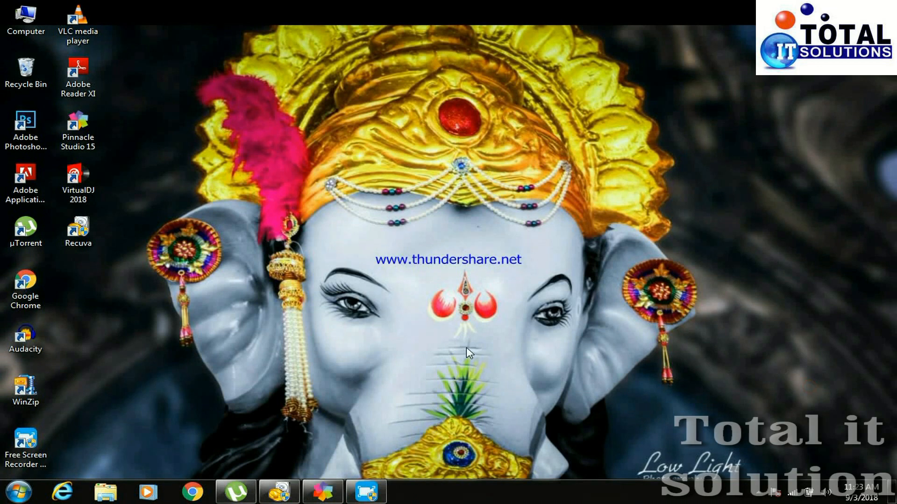
mouse_move(432, 369)
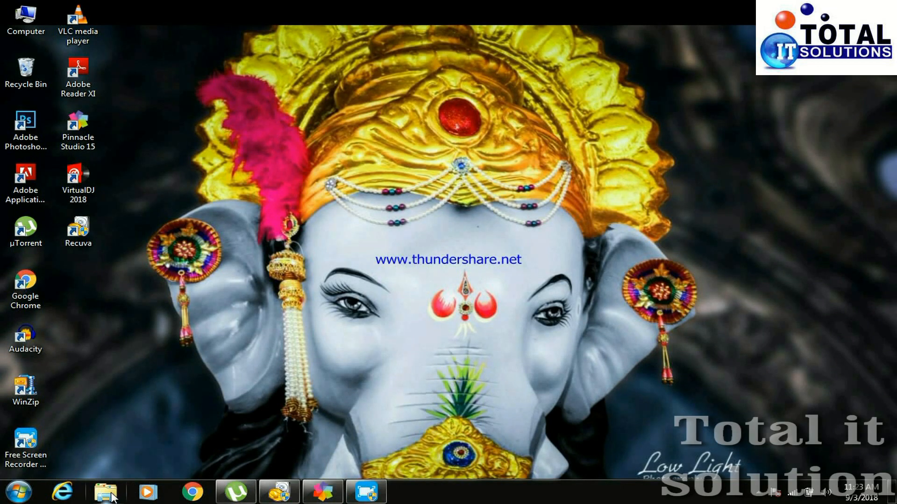
Step: Browse Local Disk (D:) in Windows Explorer to find the recovered music folder
left_click(105, 492)
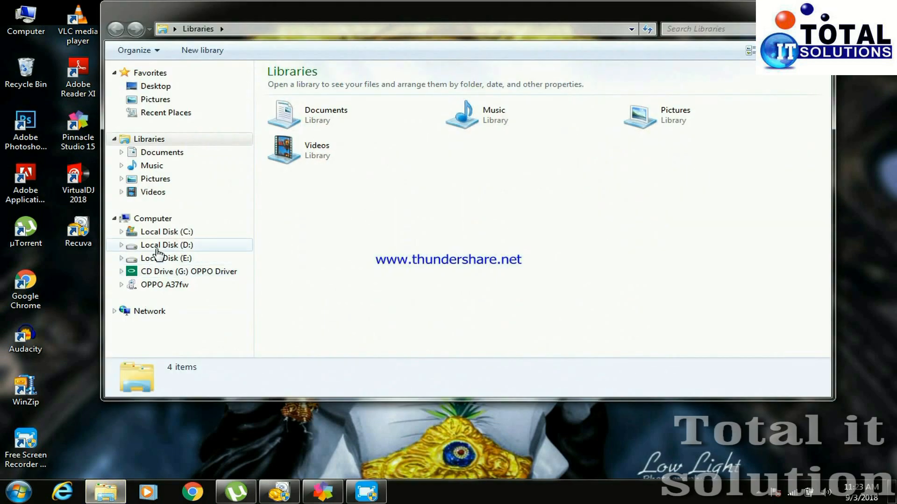
double_click(167, 245)
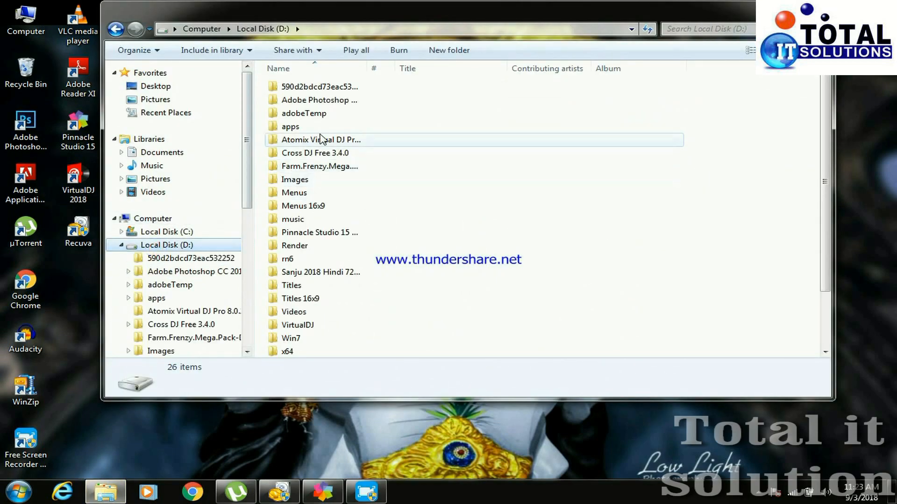
scroll("down", 3)
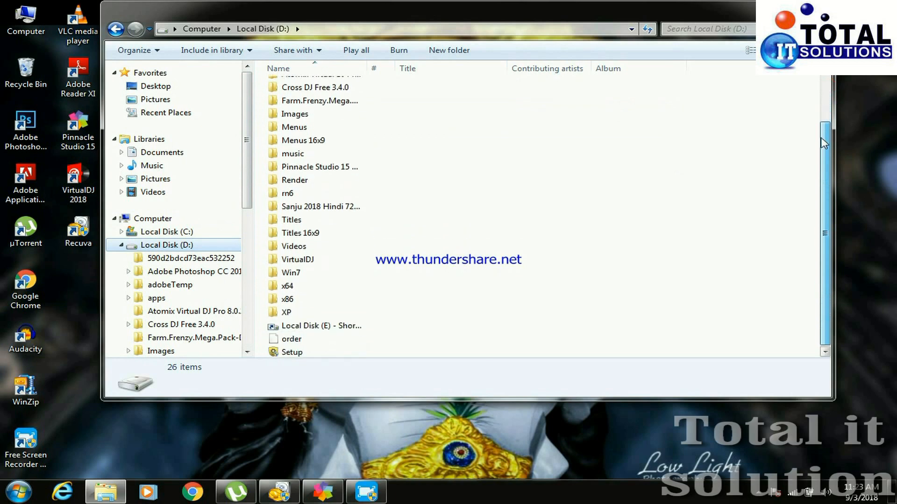
scroll("up", 3)
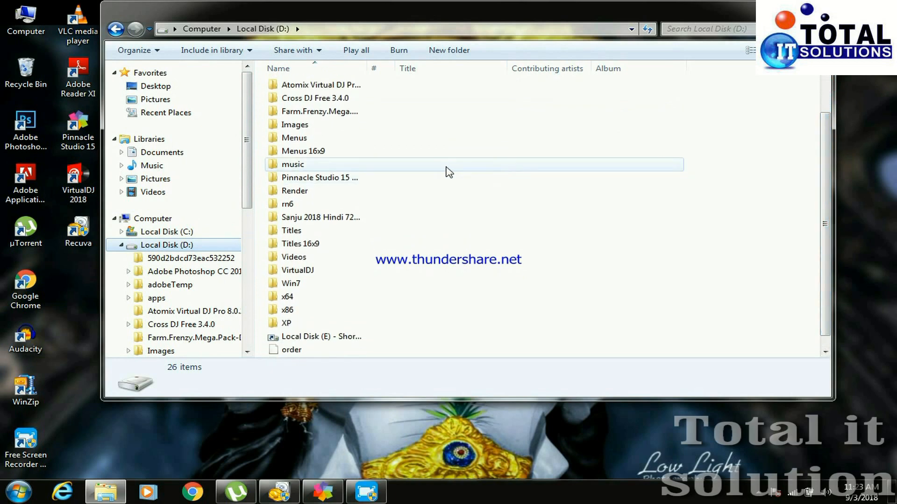
mouse_move(437, 172)
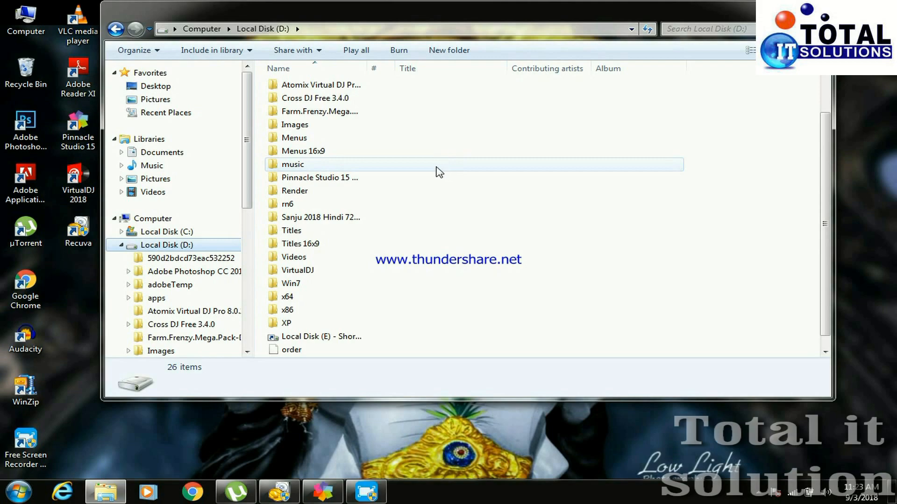
mouse_move(660, 102)
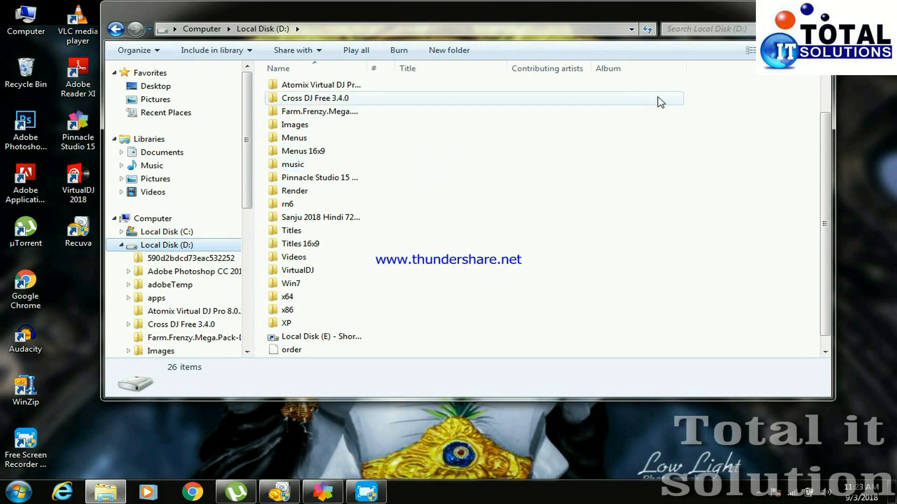